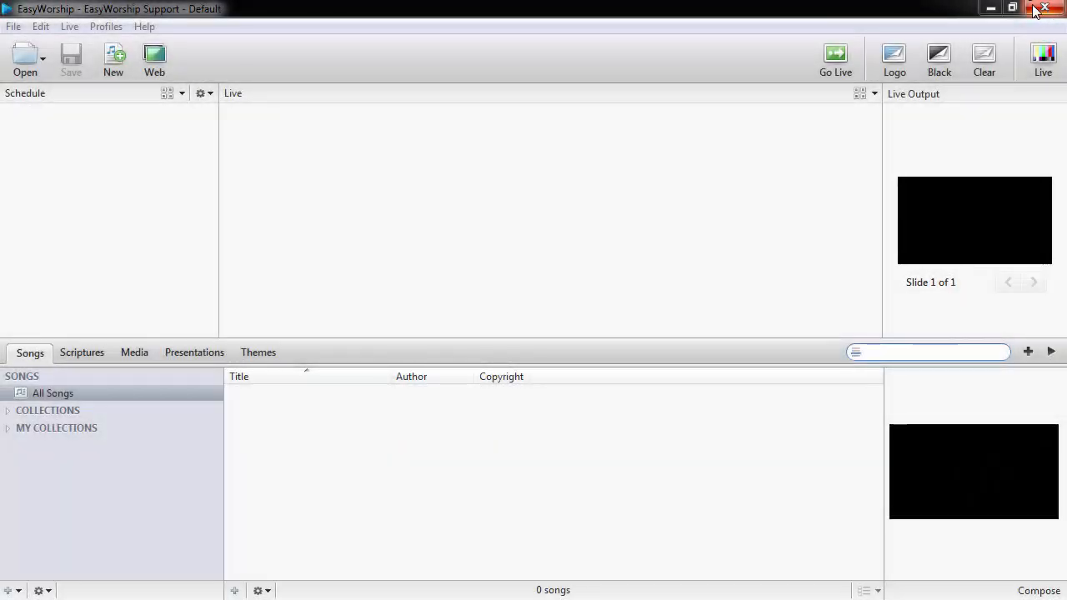
{"action": "mouse_move", "coordinate": [1049, 8]}
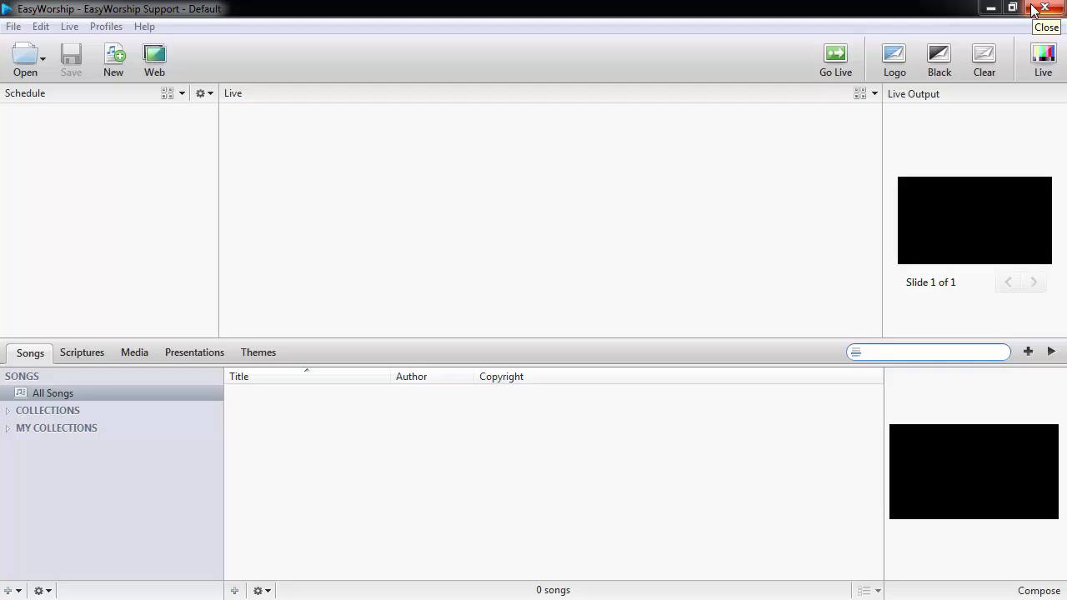
{"action": "mouse_move", "coordinate": [1049, 12]}
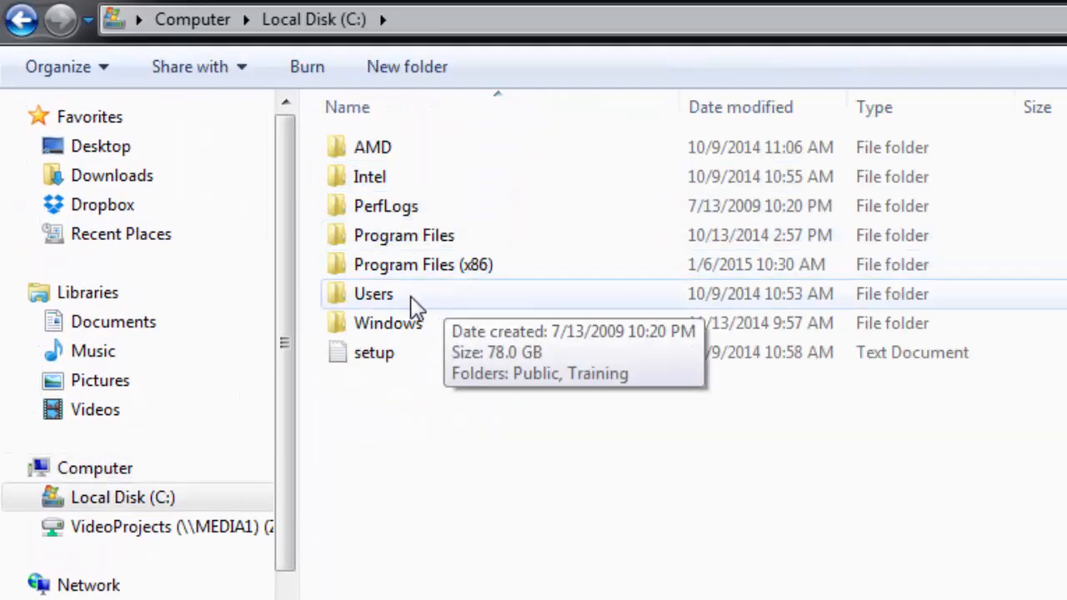
Browse to Public Documents\Softouch\EasyWorship\Default\v6.1\Databases and bring up the Data folder's menu
{"action": "double_click", "coordinate": [374, 294]}
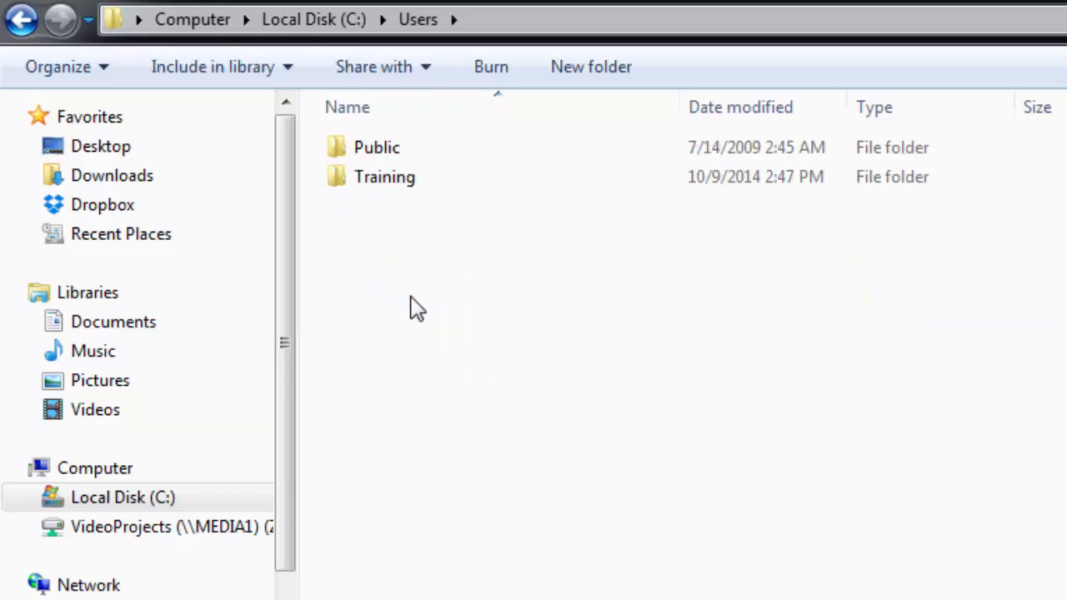
{"action": "double_click", "coordinate": [376, 147]}
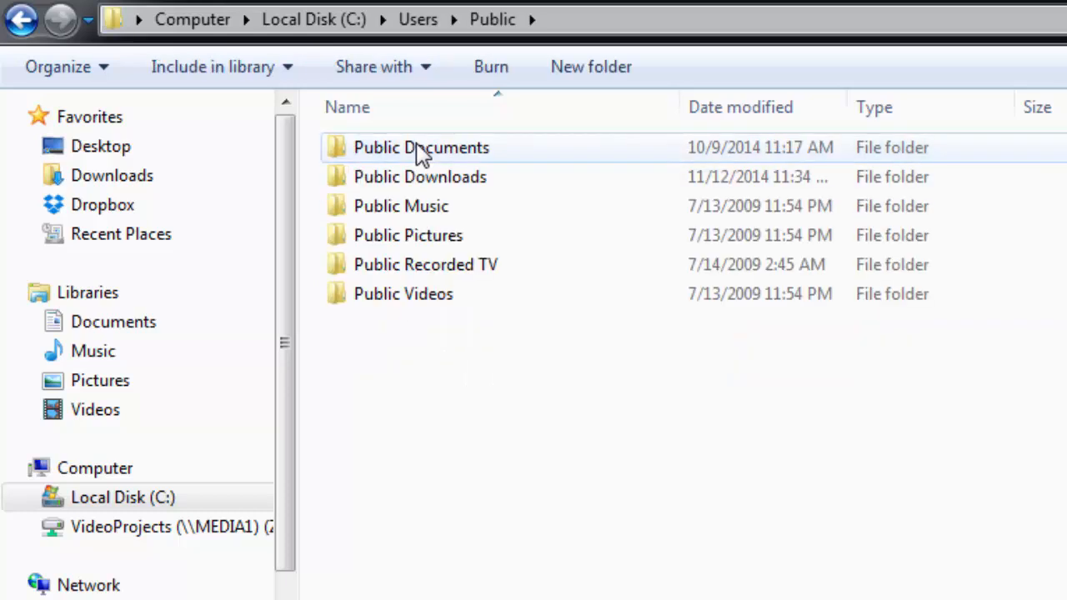
{"action": "double_click", "coordinate": [421, 147]}
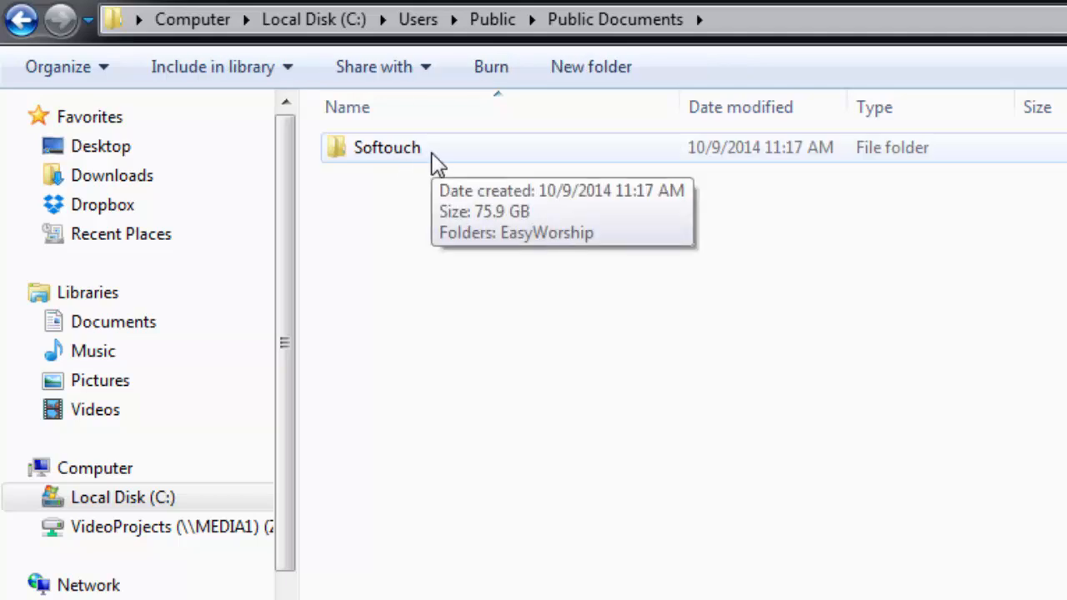
{"action": "double_click", "coordinate": [387, 148]}
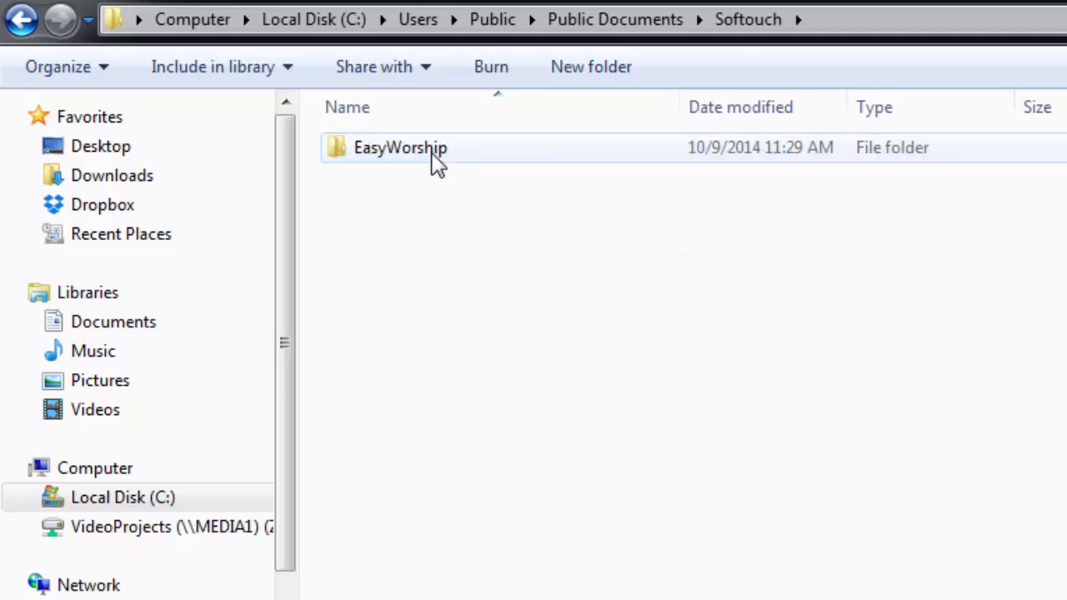
{"action": "double_click", "coordinate": [400, 148]}
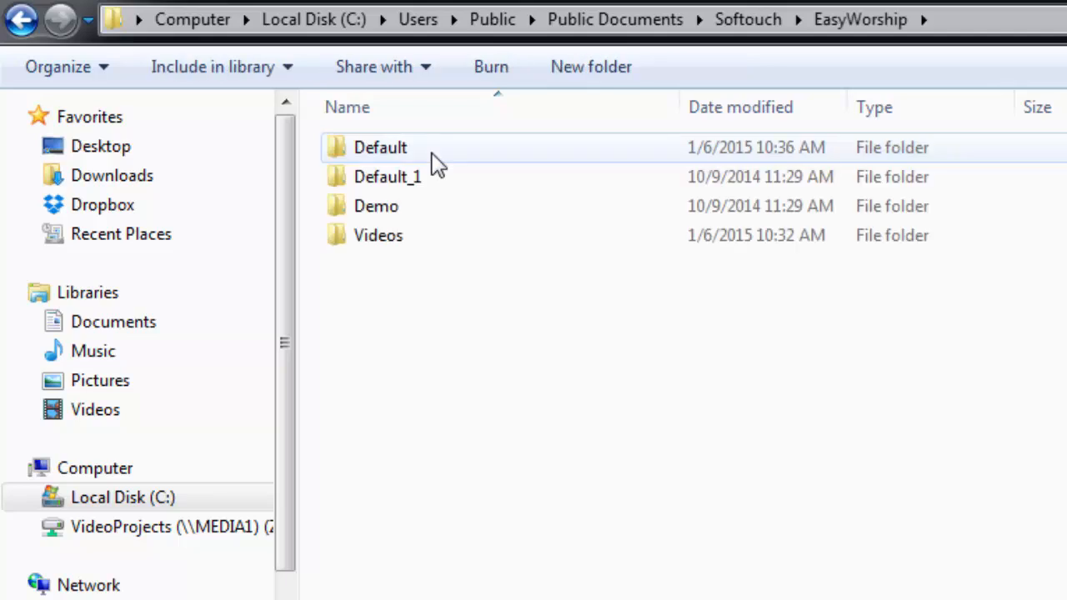
{"action": "double_click", "coordinate": [380, 147]}
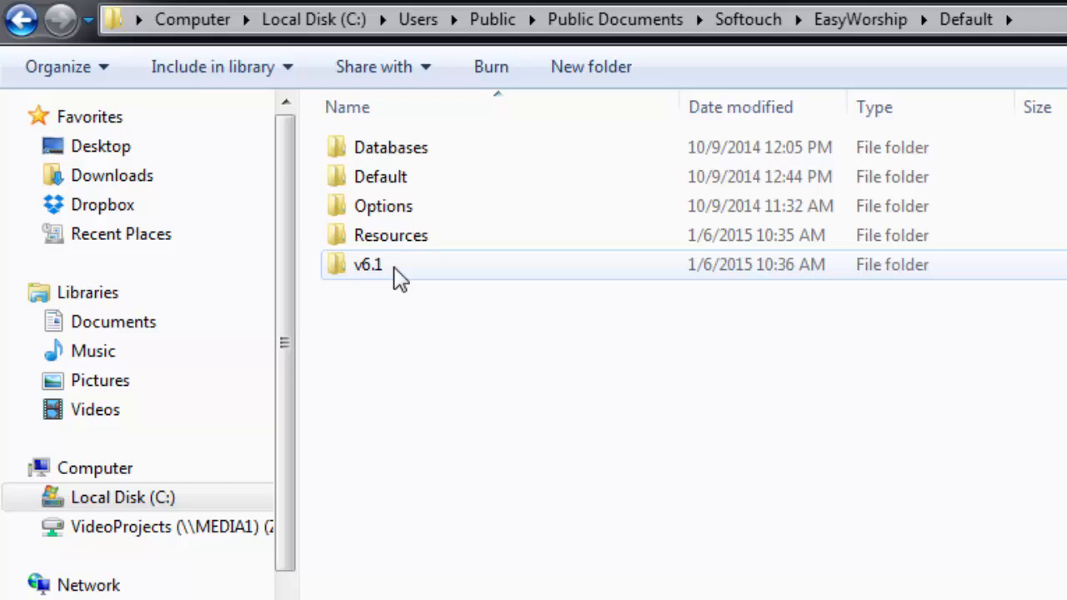
{"action": "double_click", "coordinate": [368, 264]}
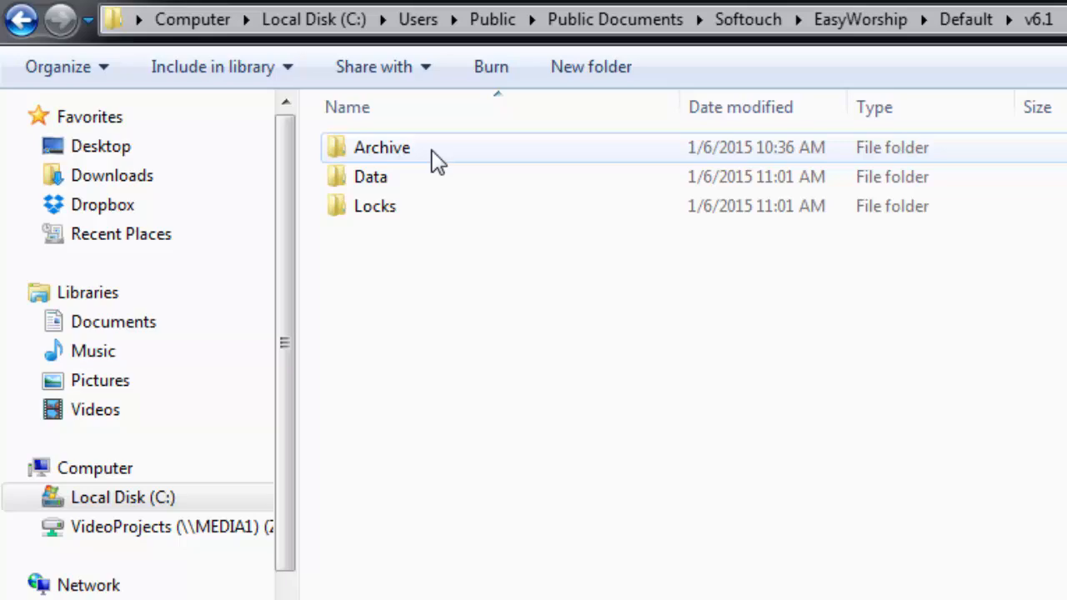
{"action": "right_click", "coordinate": [370, 170]}
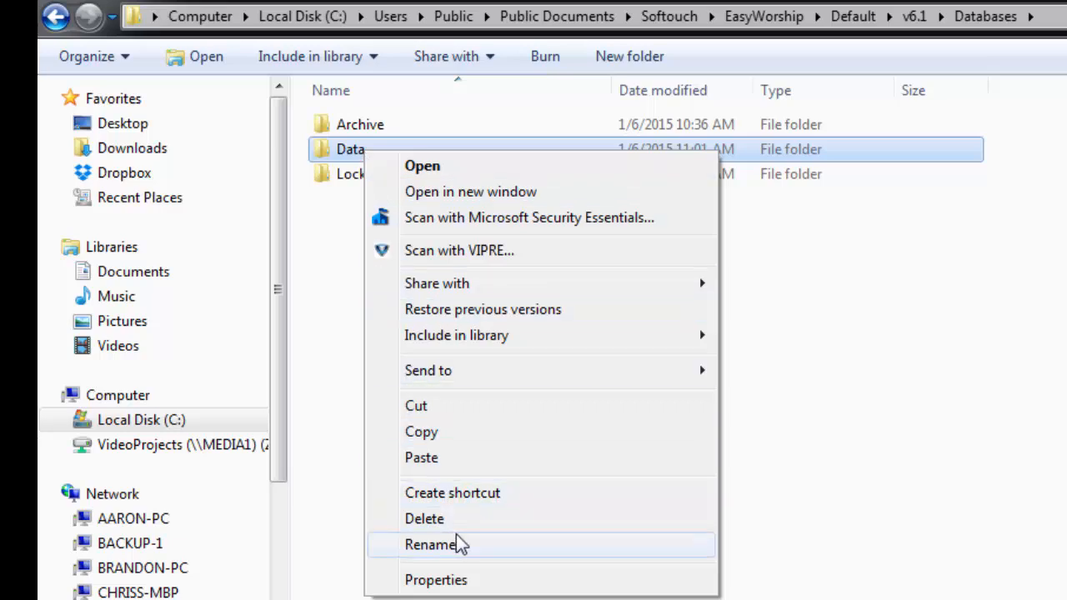
Rename the EasyWorship Data folder to Data.old
{"action": "left_click", "coordinate": [430, 545]}
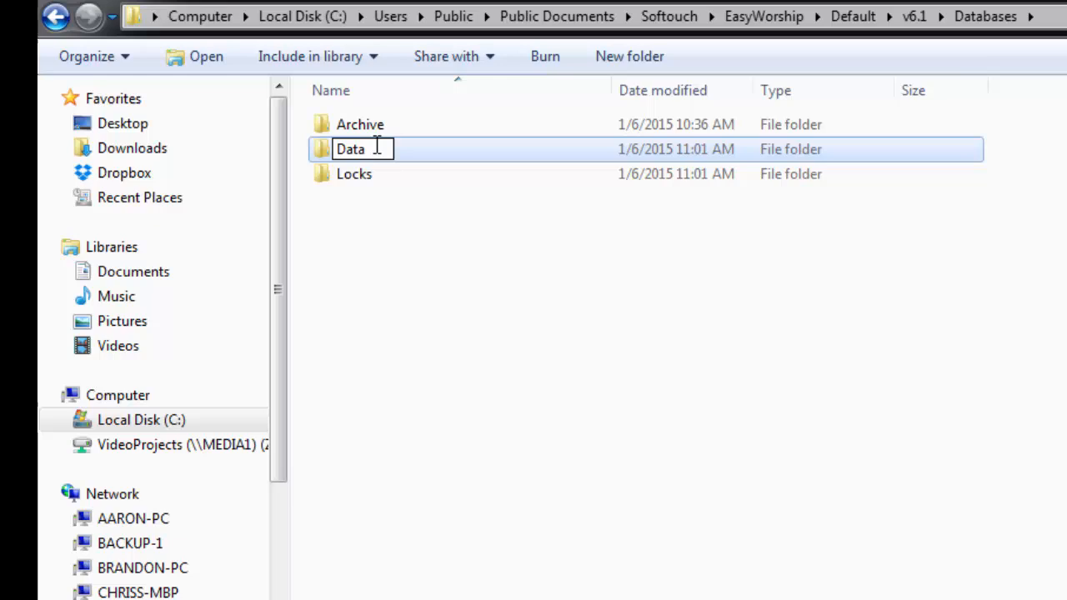
{"action": "type", "text": ".old"}
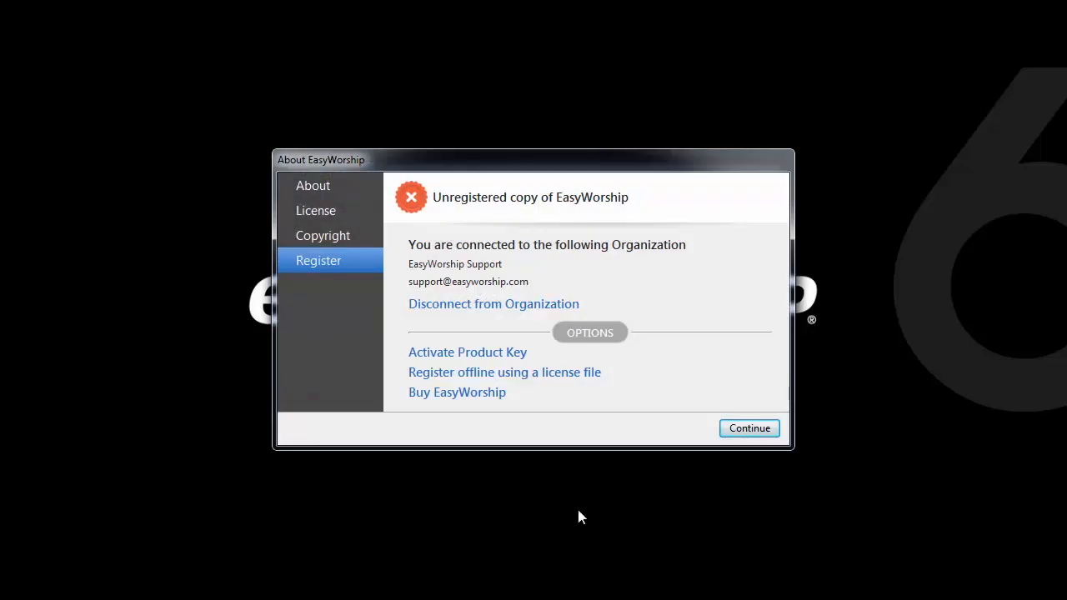
Continue past the unregistered-copy notice and convert the older version's song data
{"action": "left_click", "coordinate": [749, 428]}
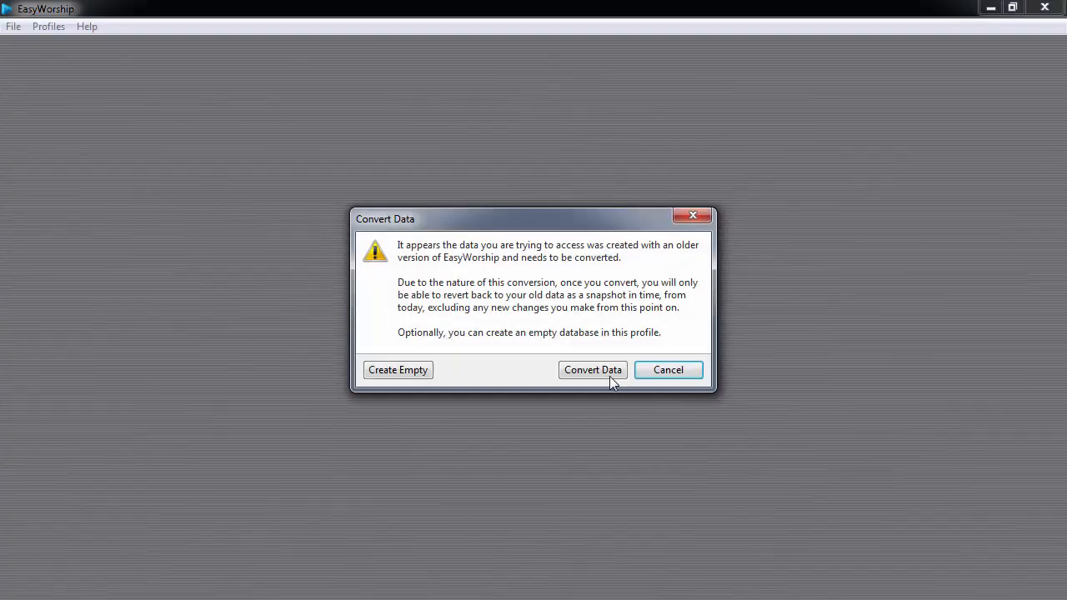
{"action": "mouse_move", "coordinate": [592, 370]}
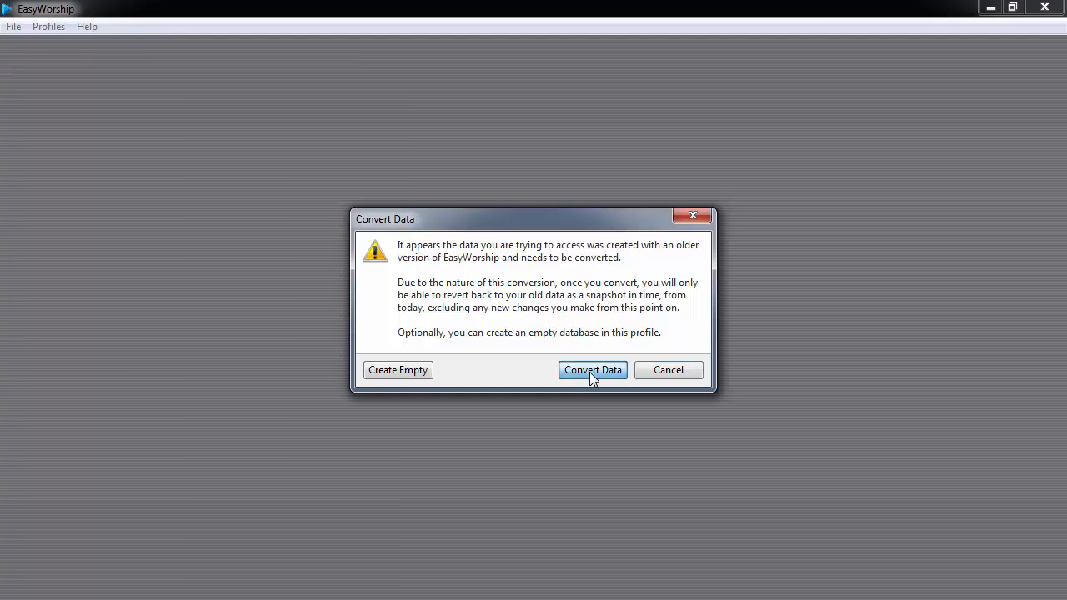
{"action": "left_click", "coordinate": [592, 369]}
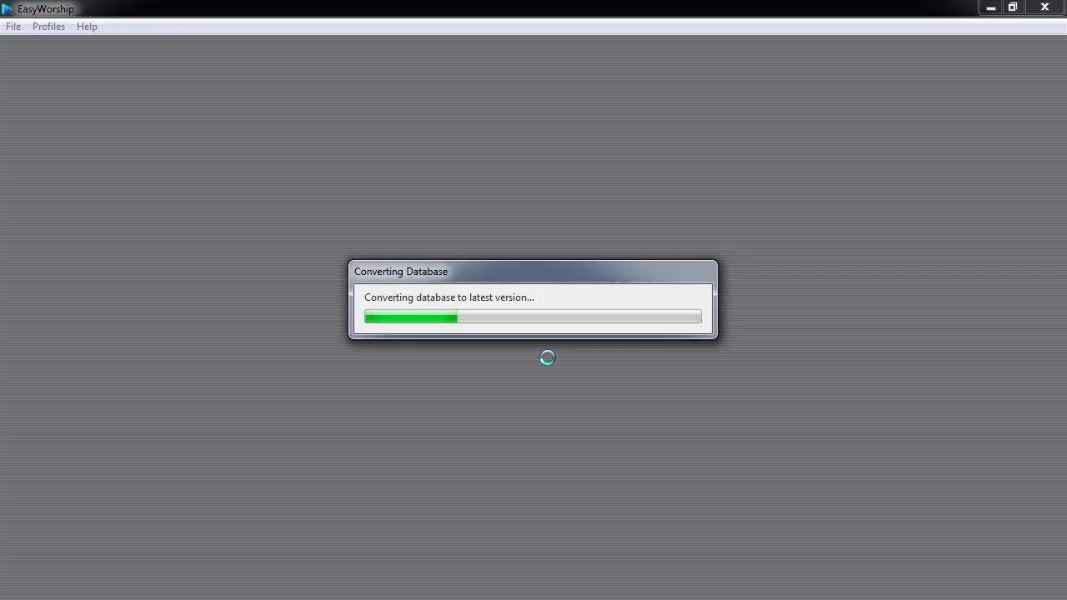